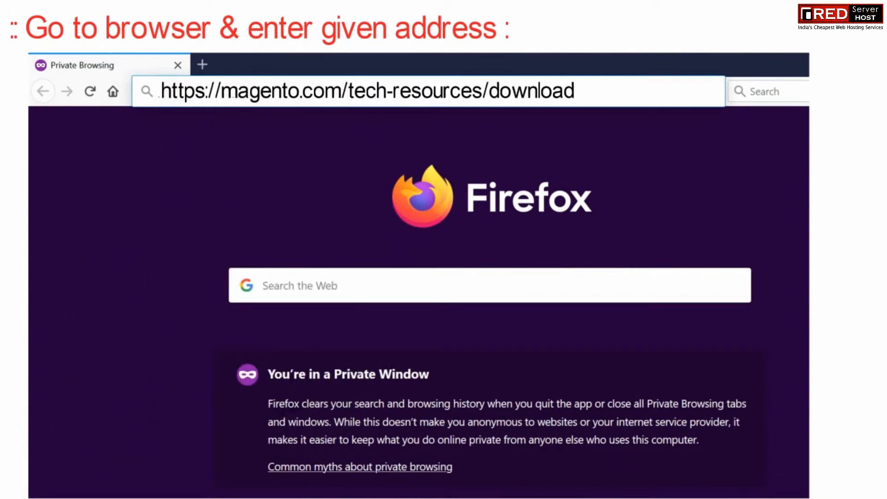
Load magento.com/tech-resources/download and request the 2.3.5-p1 tar.bz2 package
{"action": "key", "text": "Enter"}
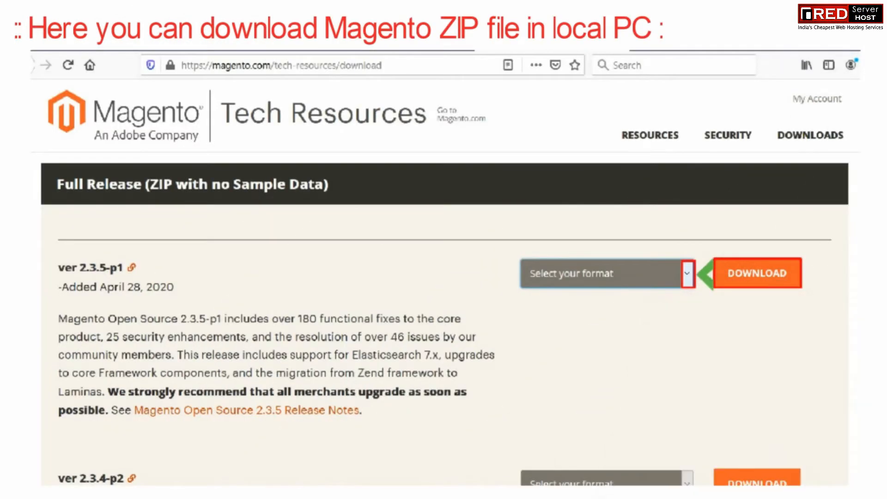
{"action": "left_click", "coordinate": [686, 273]}
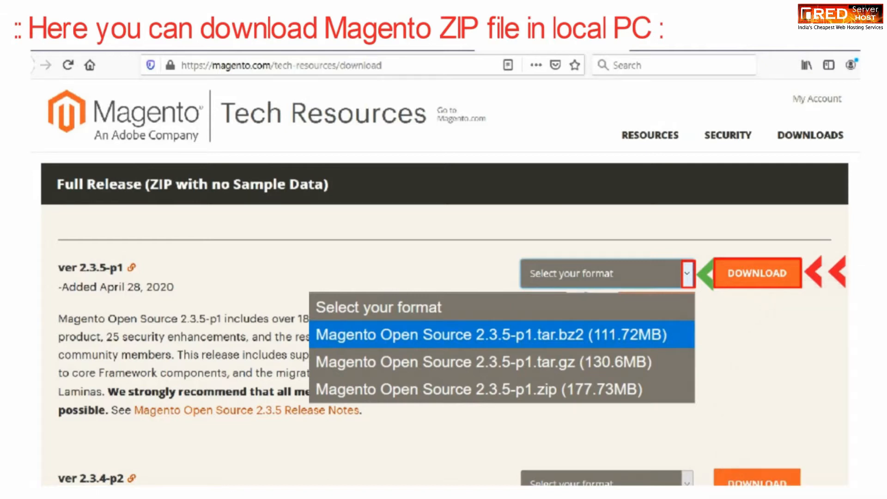
{"action": "left_click", "coordinate": [756, 272]}
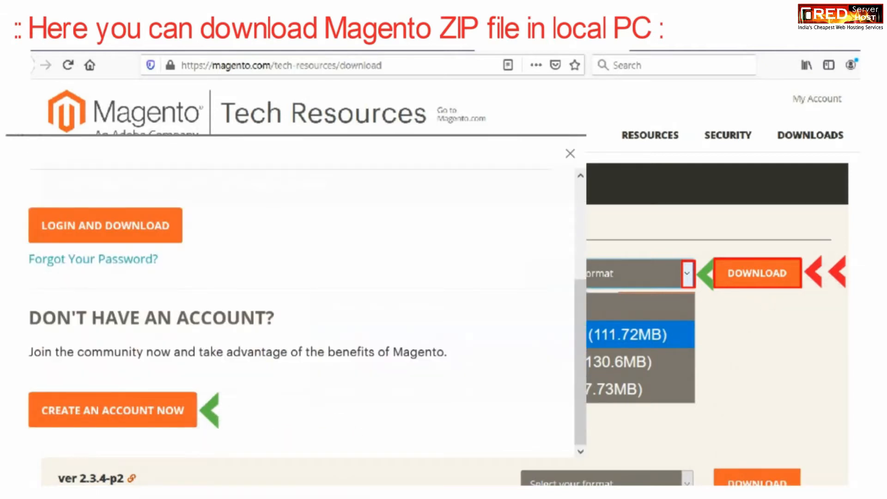
{"action": "left_click", "coordinate": [112, 409]}
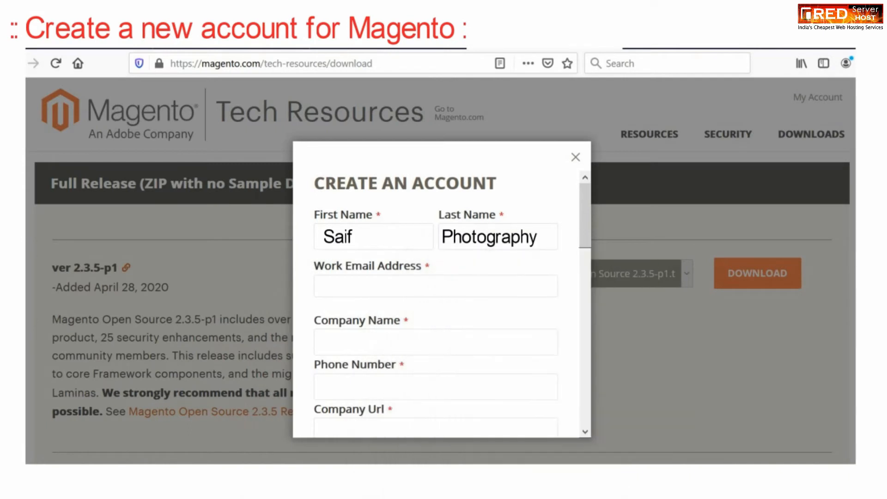
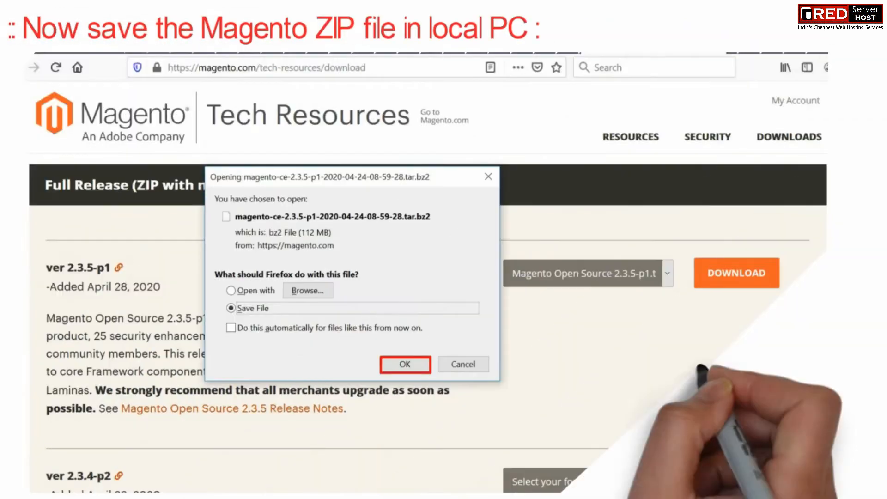
{"action": "left_click", "coordinate": [231, 309]}
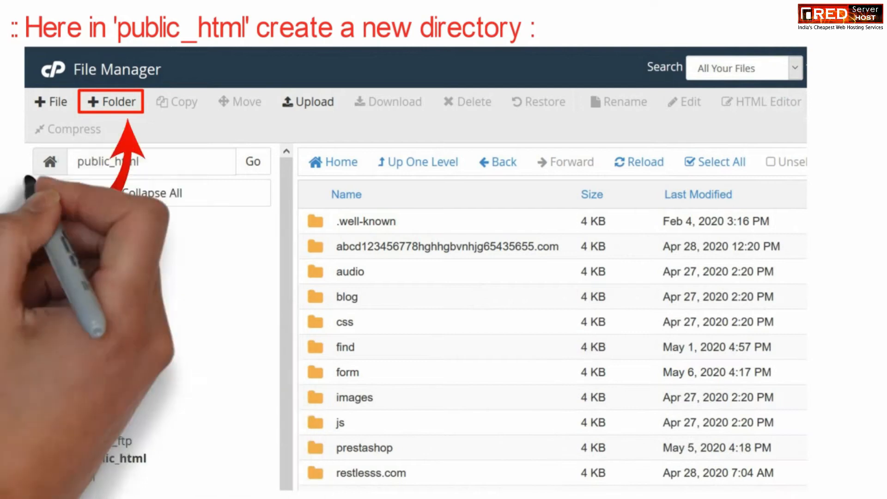
Create a new folder named magento inside public_html
{"action": "left_click", "coordinate": [110, 101]}
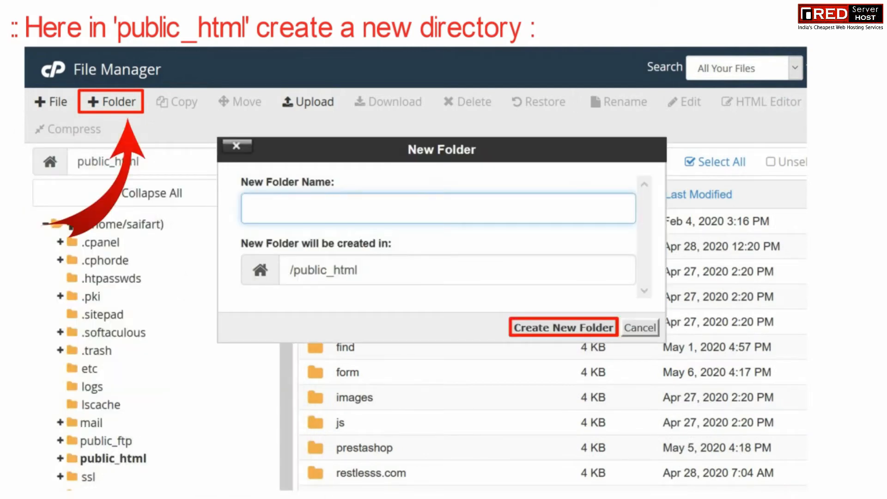
{"action": "type", "text": "magento"}
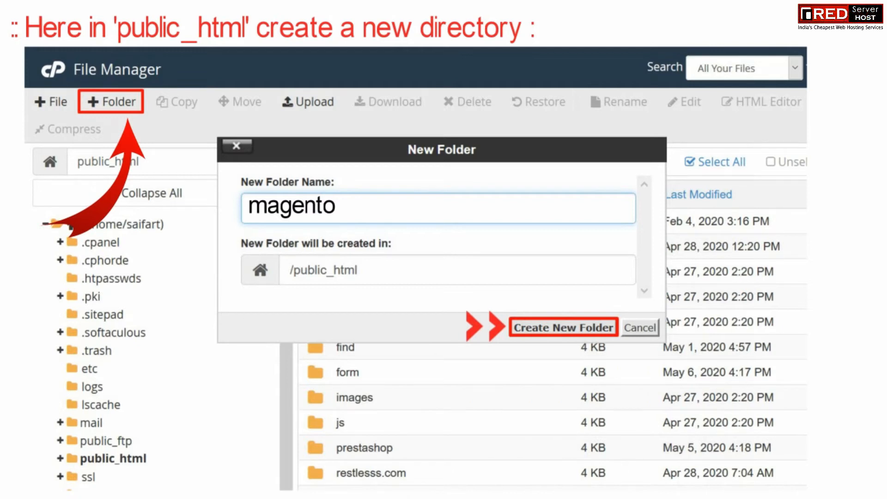
{"action": "left_click", "coordinate": [562, 327]}
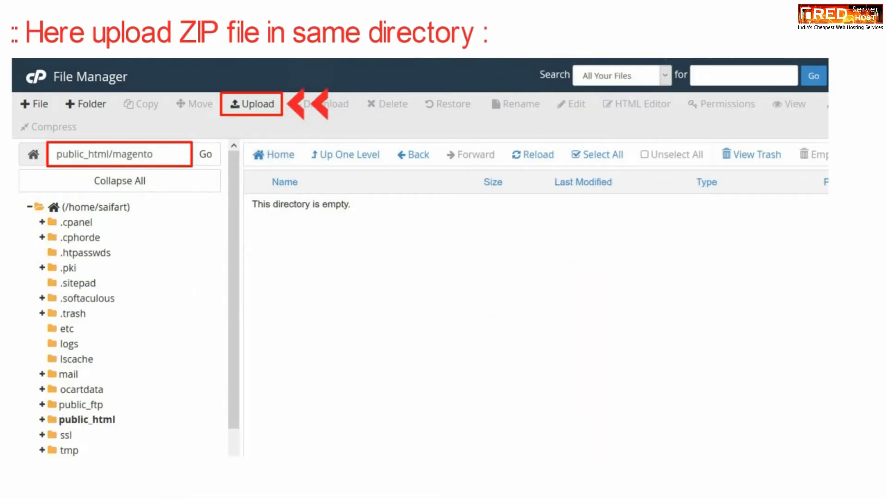
Upload the Magento 2.3.5-p1 tar.bz2 archive into the magento folder
{"action": "left_click", "coordinate": [251, 104]}
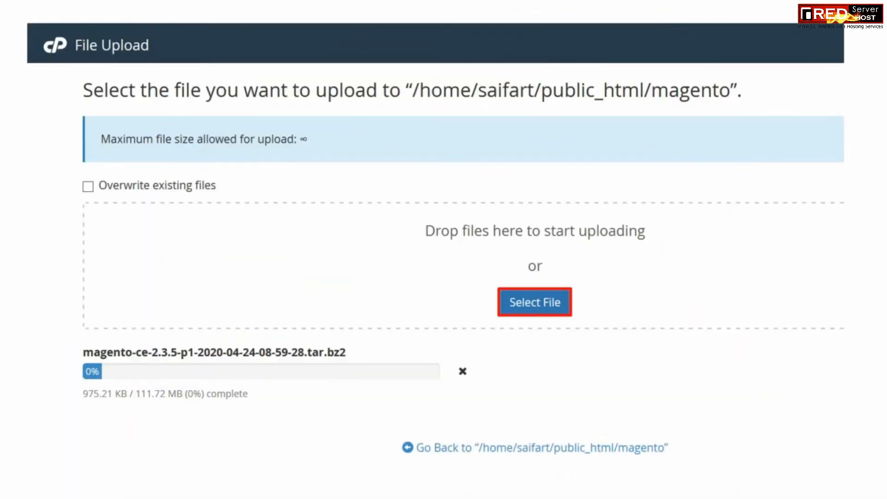
{"action": "left_click", "coordinate": [533, 301]}
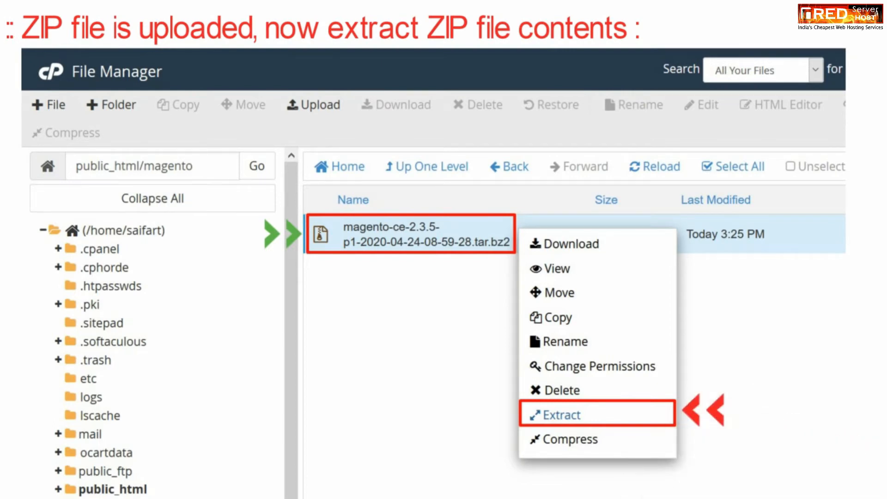
{"action": "left_click", "coordinate": [558, 415]}
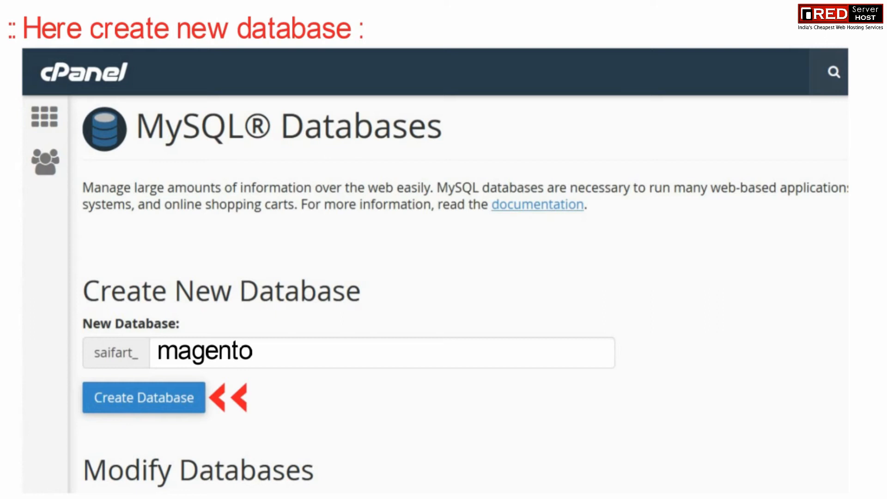
Create the magento MySQL database and a magento user with a password
{"action": "left_click", "coordinate": [143, 398]}
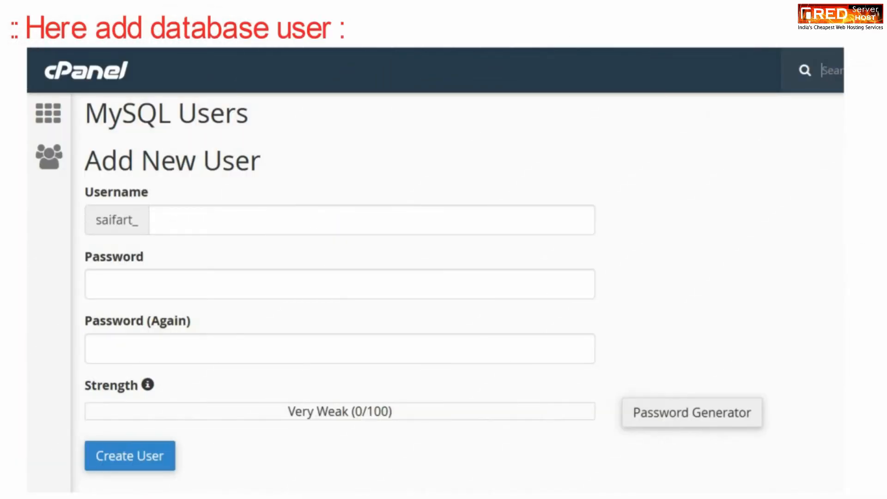
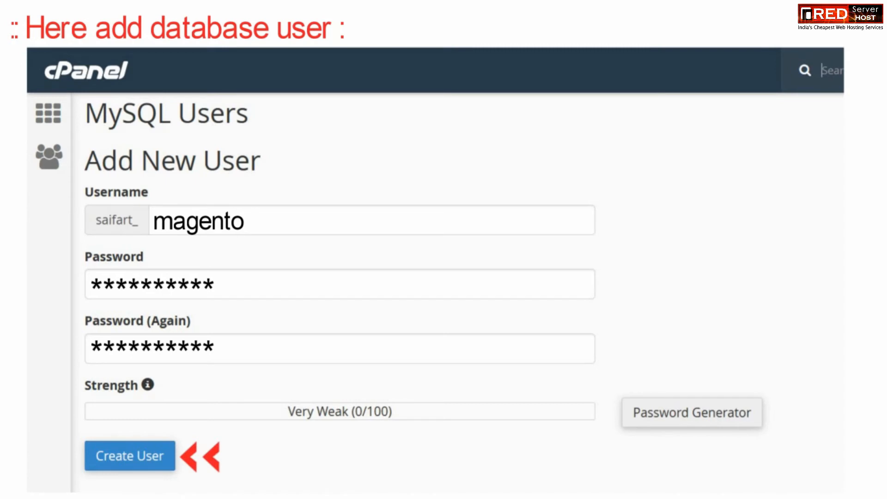
{"action": "left_click", "coordinate": [130, 456]}
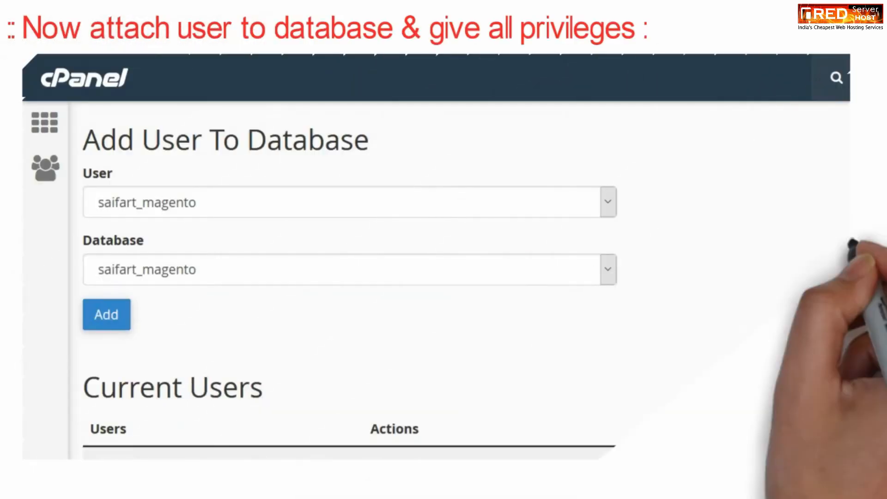
Add the magento user to the magento database with ALL PRIVILEGES
{"action": "left_click", "coordinate": [105, 314]}
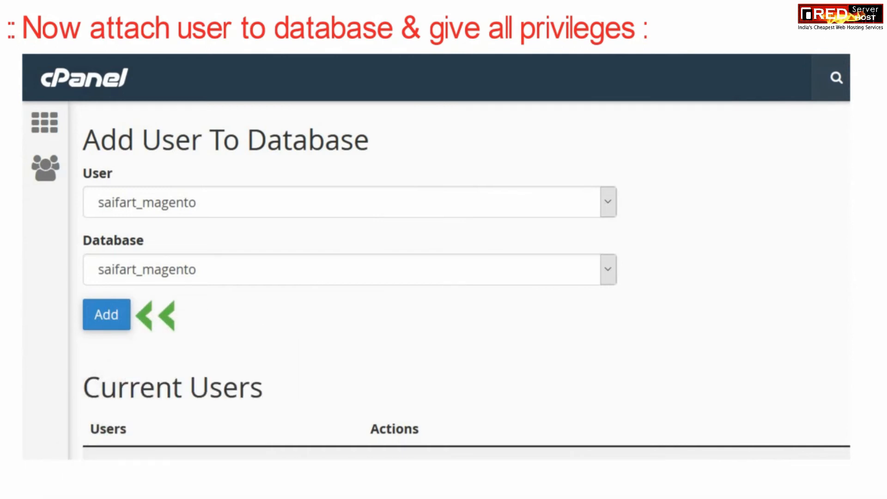
{"action": "left_click", "coordinate": [106, 314]}
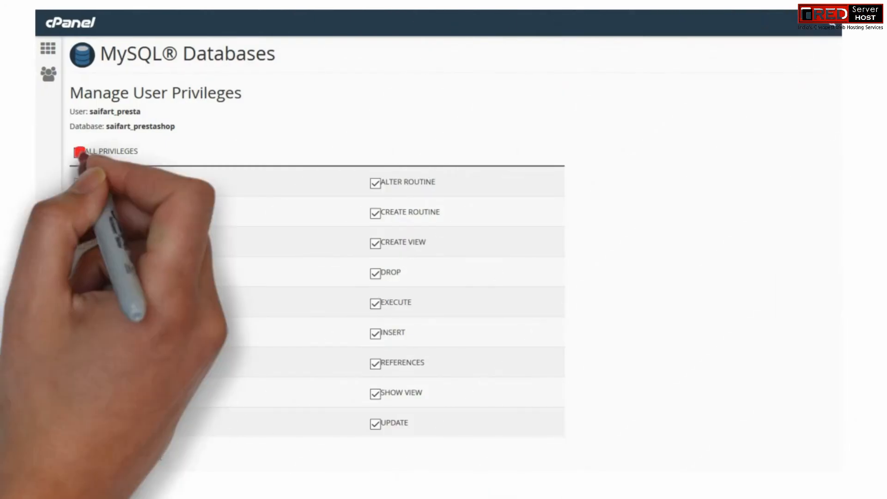
{"action": "left_click", "coordinate": [79, 150]}
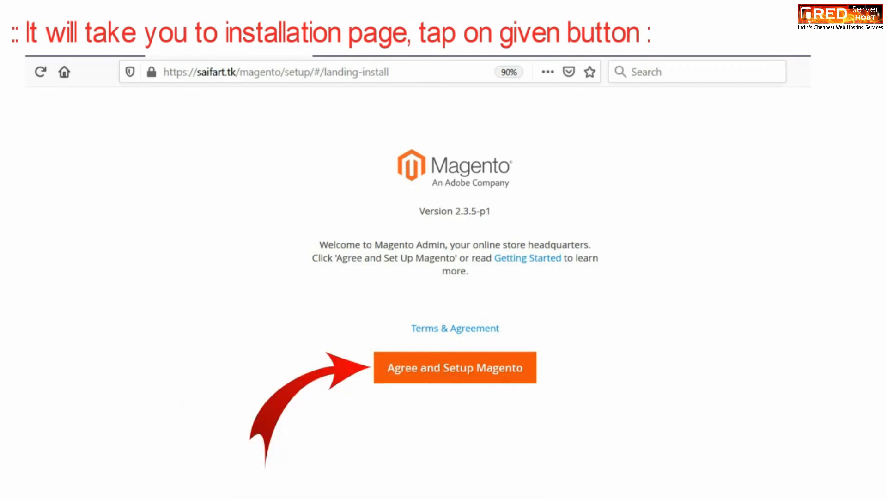
Agree to the terms, run the readiness check and continue to Add a Database
{"action": "left_click", "coordinate": [455, 366]}
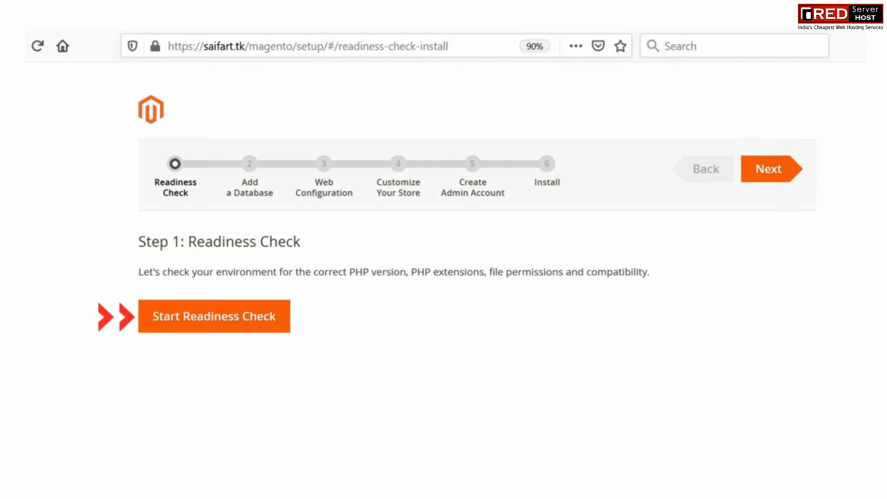
{"action": "left_click", "coordinate": [214, 316]}
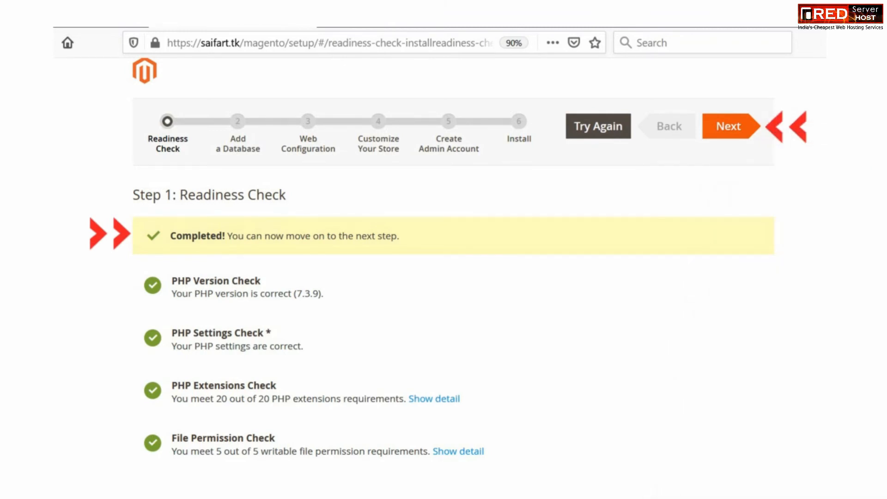
{"action": "left_click", "coordinate": [729, 127]}
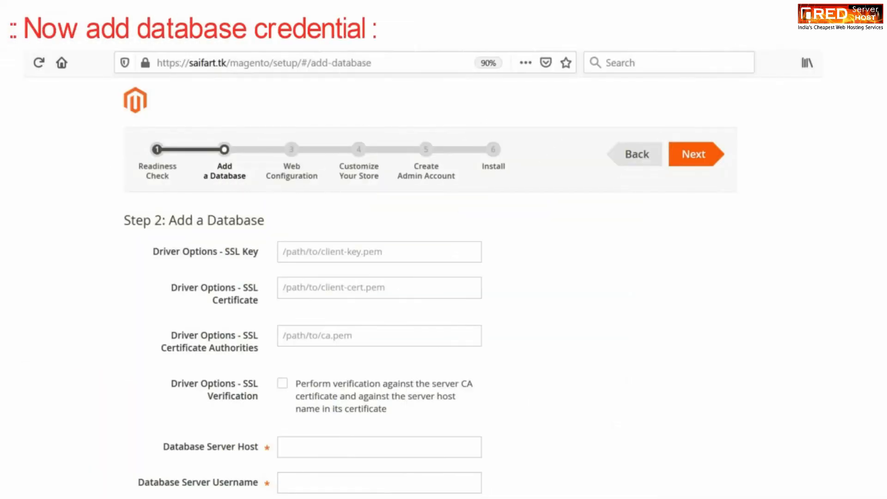
Set database host emergent.dnsserverboot.com, user and name saifart_magento, and continue to Web Configuration
{"action": "scroll", "scroll_direction": "down", "scroll_amount": 3}
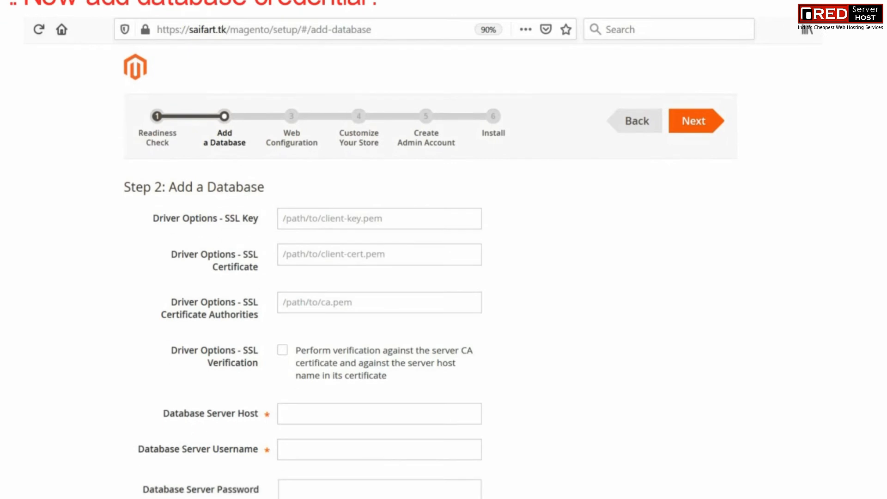
{"action": "type", "text": "emergent.dnsserverboot.com"}
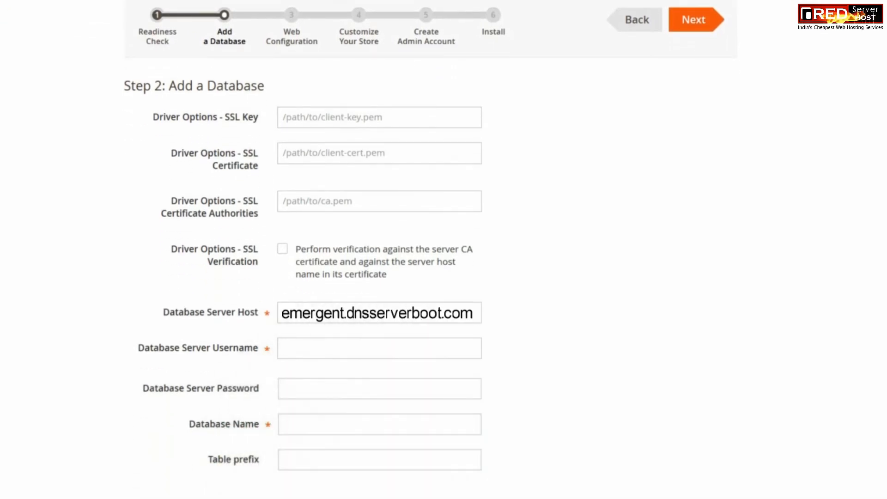
{"action": "type", "text": "saifart_magento"}
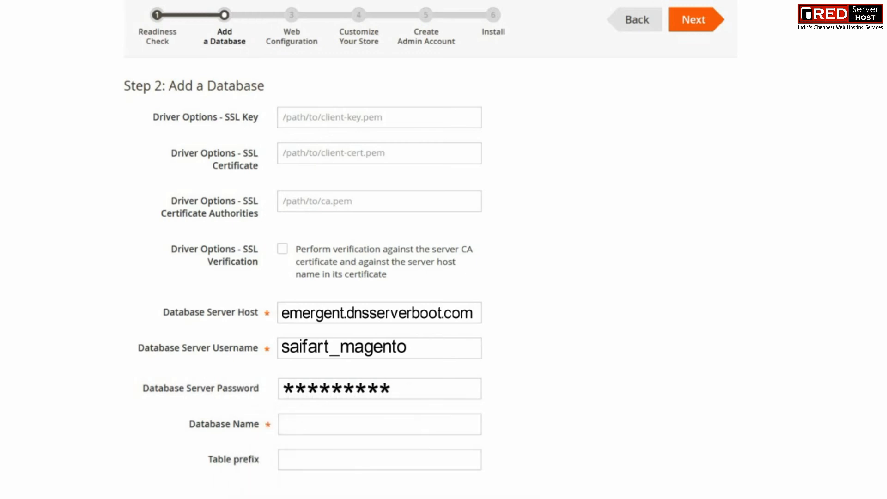
{"action": "type", "text": "saifart_magento"}
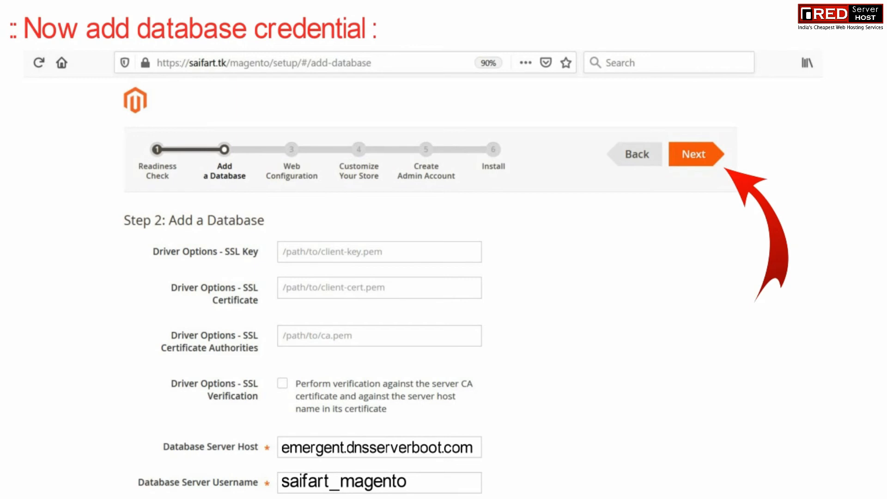
{"action": "left_click", "coordinate": [696, 155]}
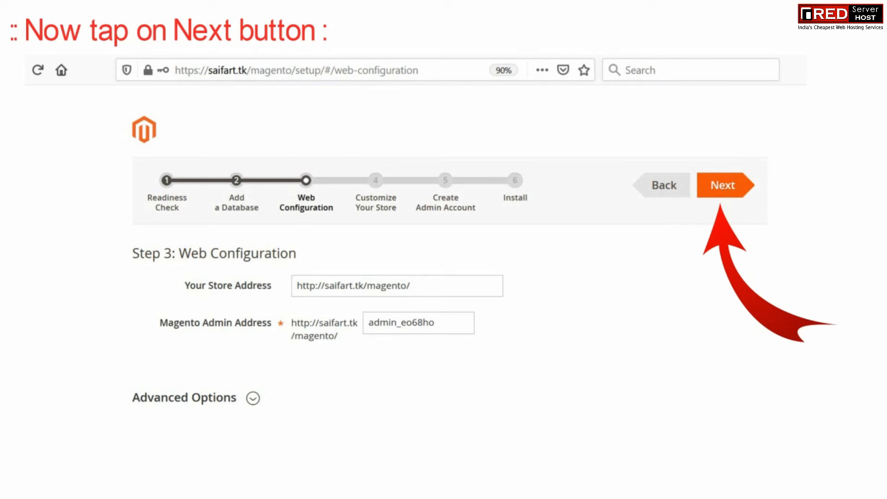
Keep default addresses and set India Standard Time, Indian Rupee and US English
{"action": "left_click", "coordinate": [725, 185]}
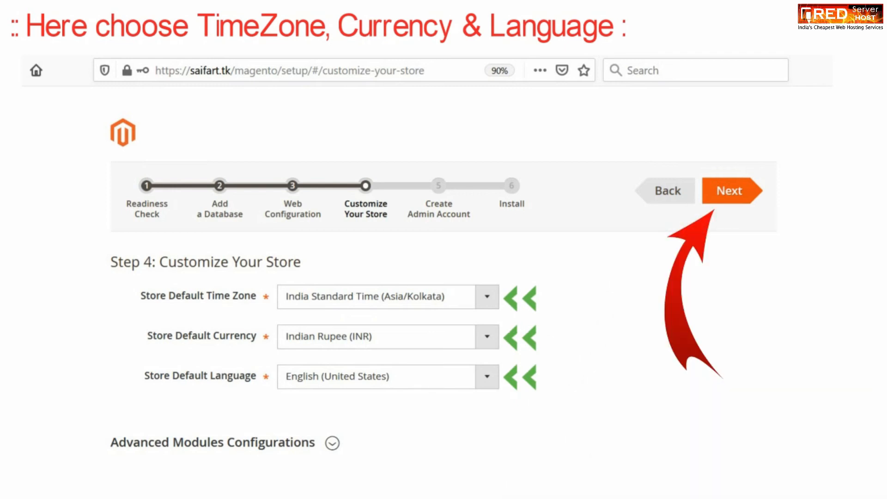
{"action": "left_click", "coordinate": [730, 190]}
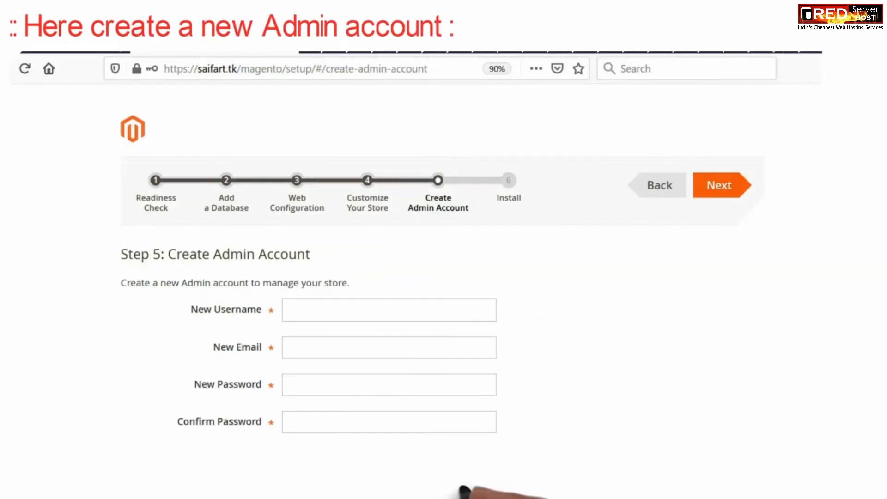
{"action": "type", "text": "admin"}
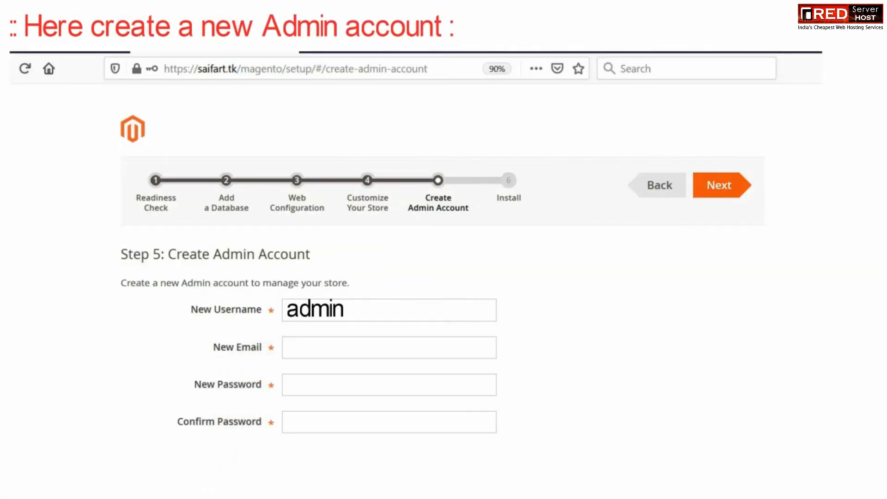
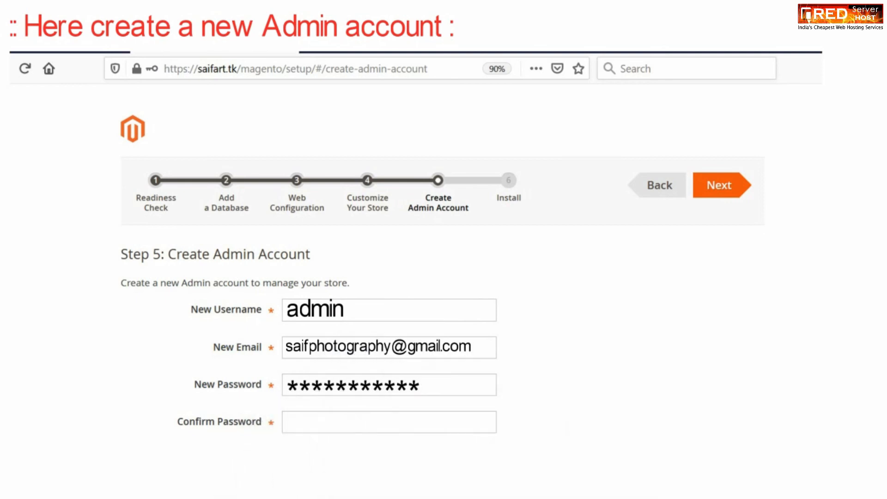
{"action": "type", "text": "************"}
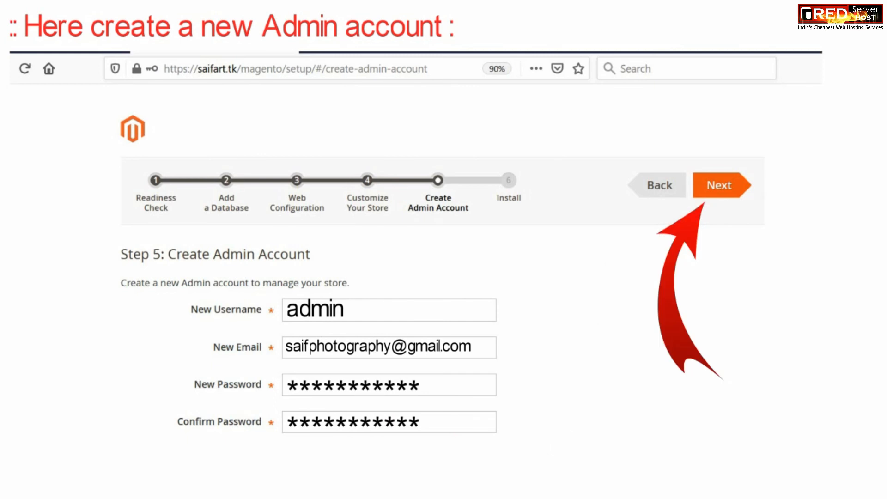
{"action": "left_click", "coordinate": [720, 184]}
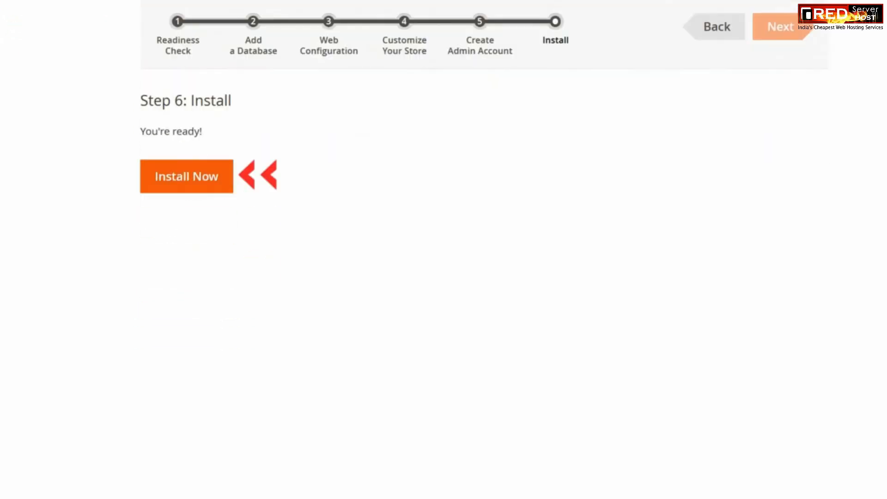
Run Install Now, launch the Magento Admin and sign in to reach the dashboard
{"action": "left_click", "coordinate": [185, 176]}
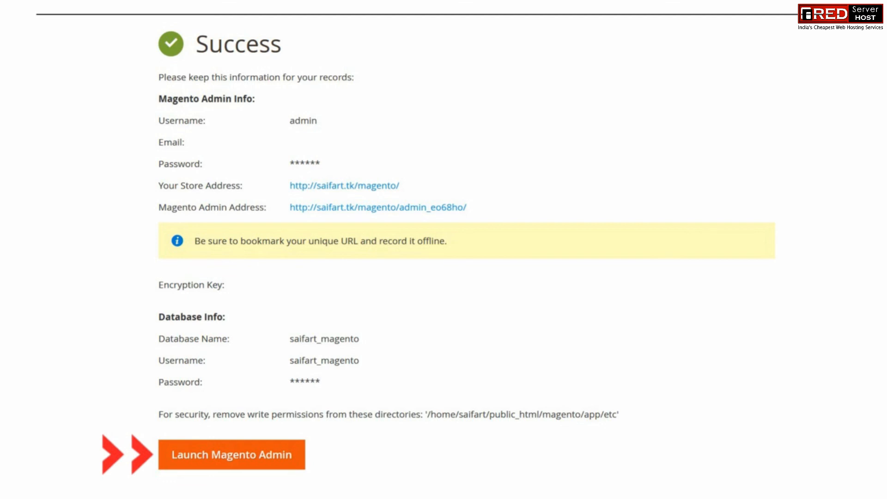
{"action": "left_click", "coordinate": [231, 454]}
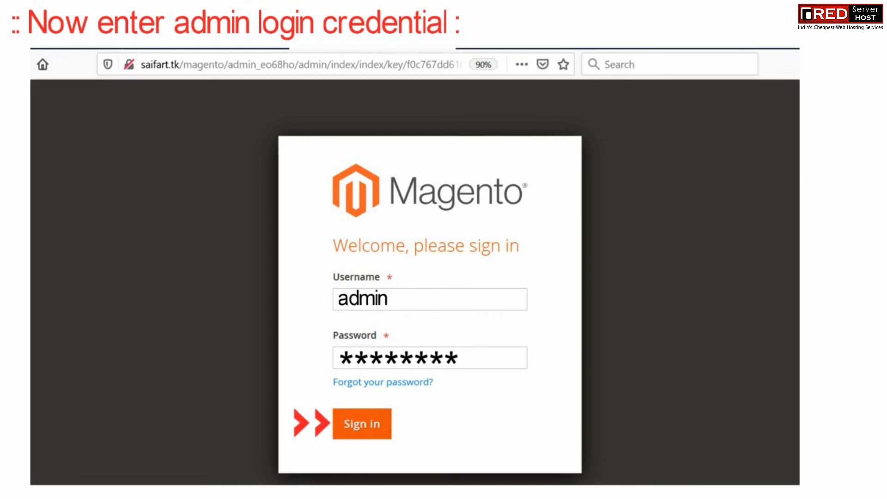
{"action": "left_click", "coordinate": [361, 423]}
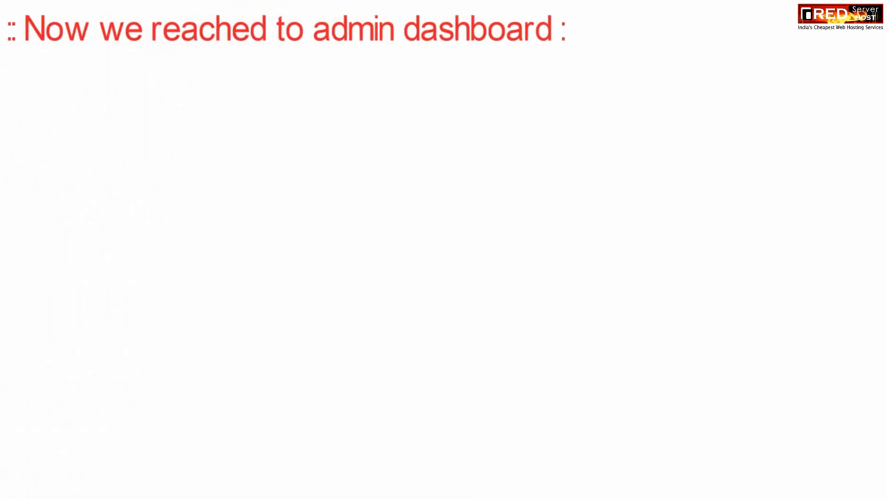